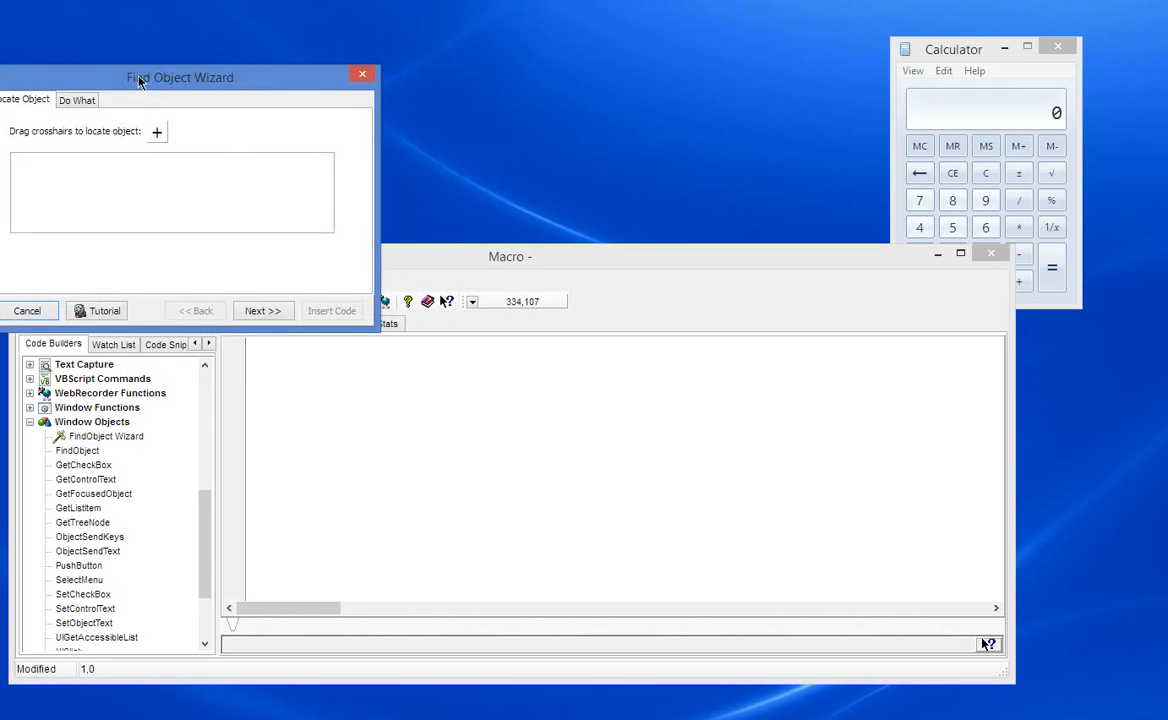
Target Calculator's 9 button in the Find Object Wizard and insert a Click It line for it.
left_click_drag(180, 76, 256, 64)
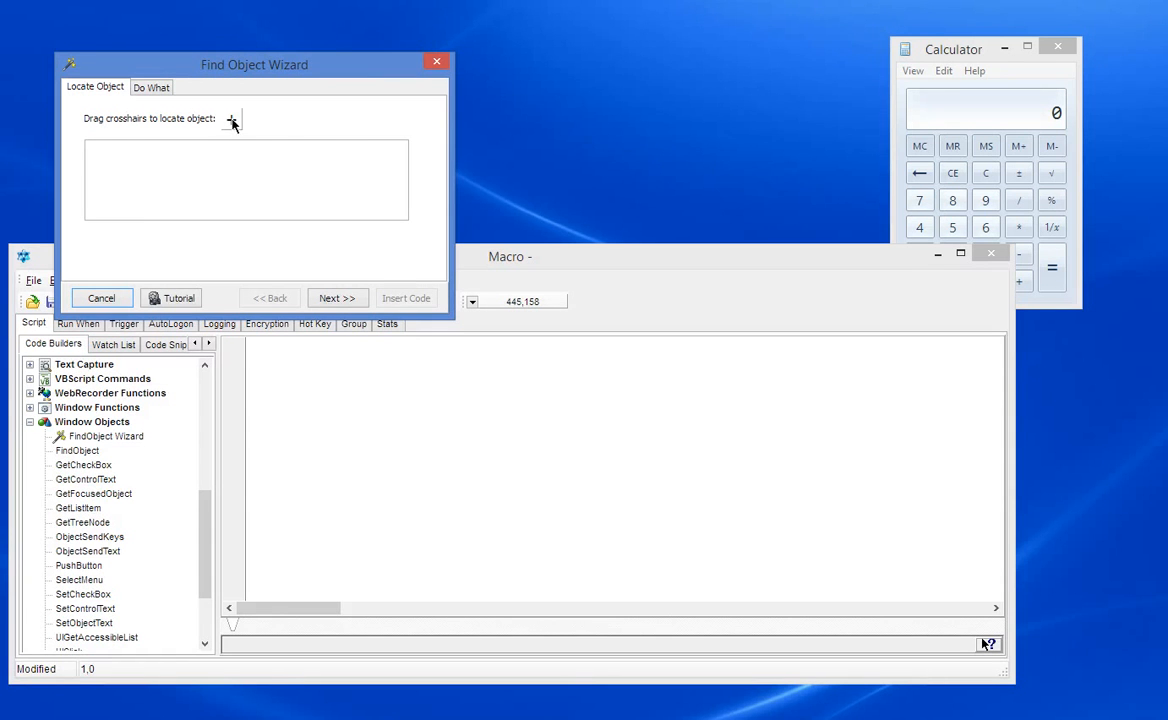
left_click_drag(232, 120, 984, 200)
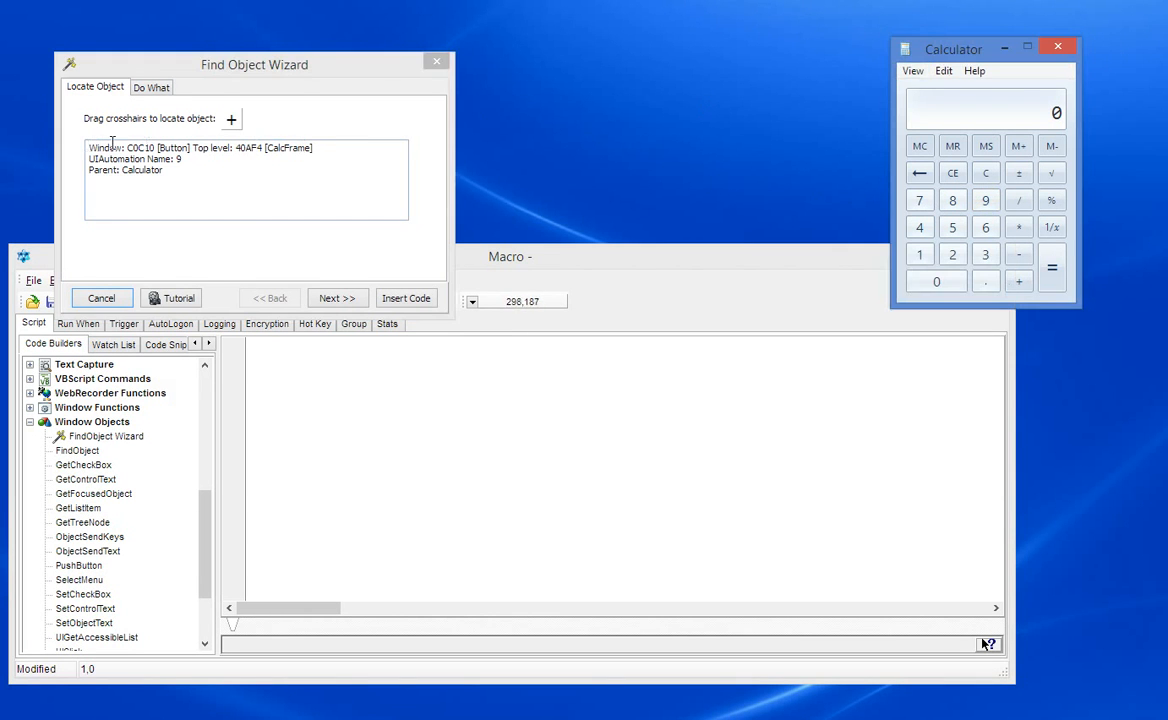
left_click(150, 86)
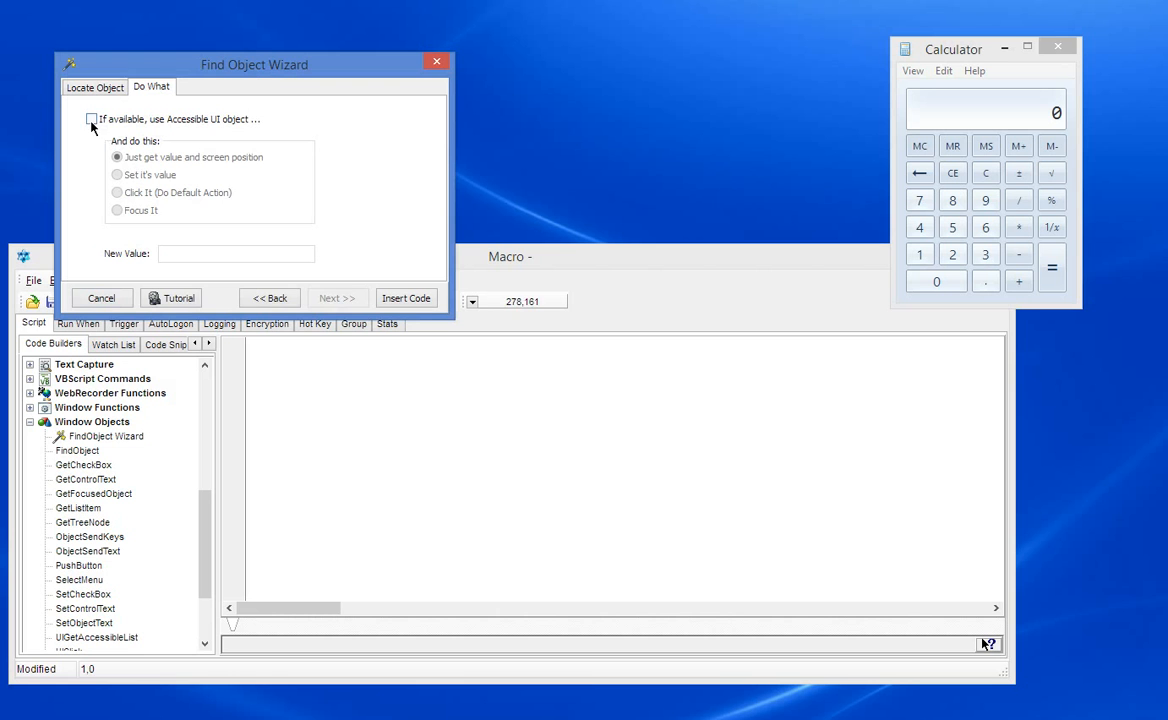
left_click(106, 192)
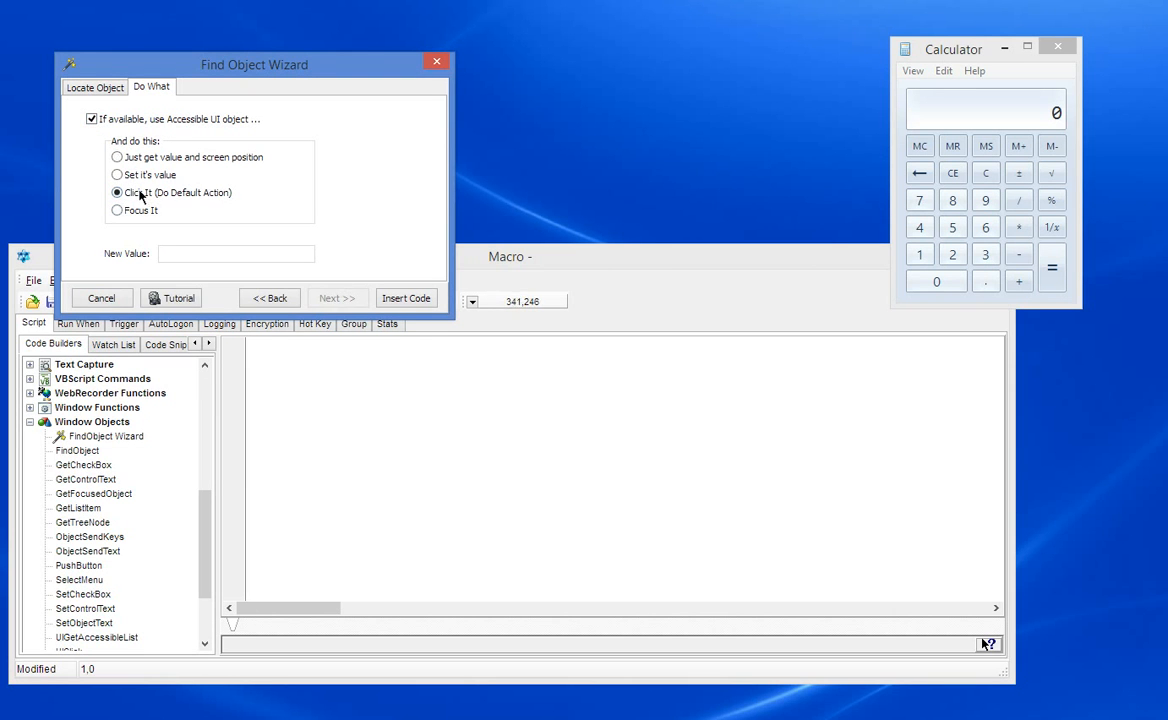
left_click(406, 296)
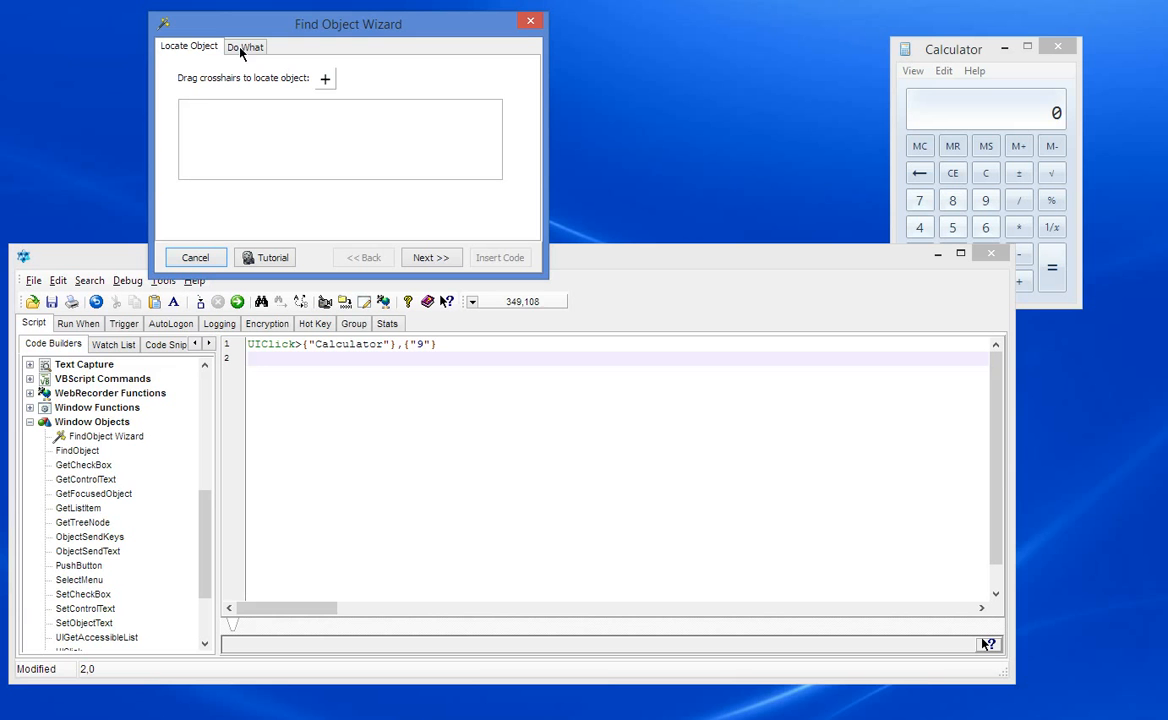
Target Calculator's Multiply button and set its wizard action to Click It.
left_click_drag(324, 78, 824, 162)
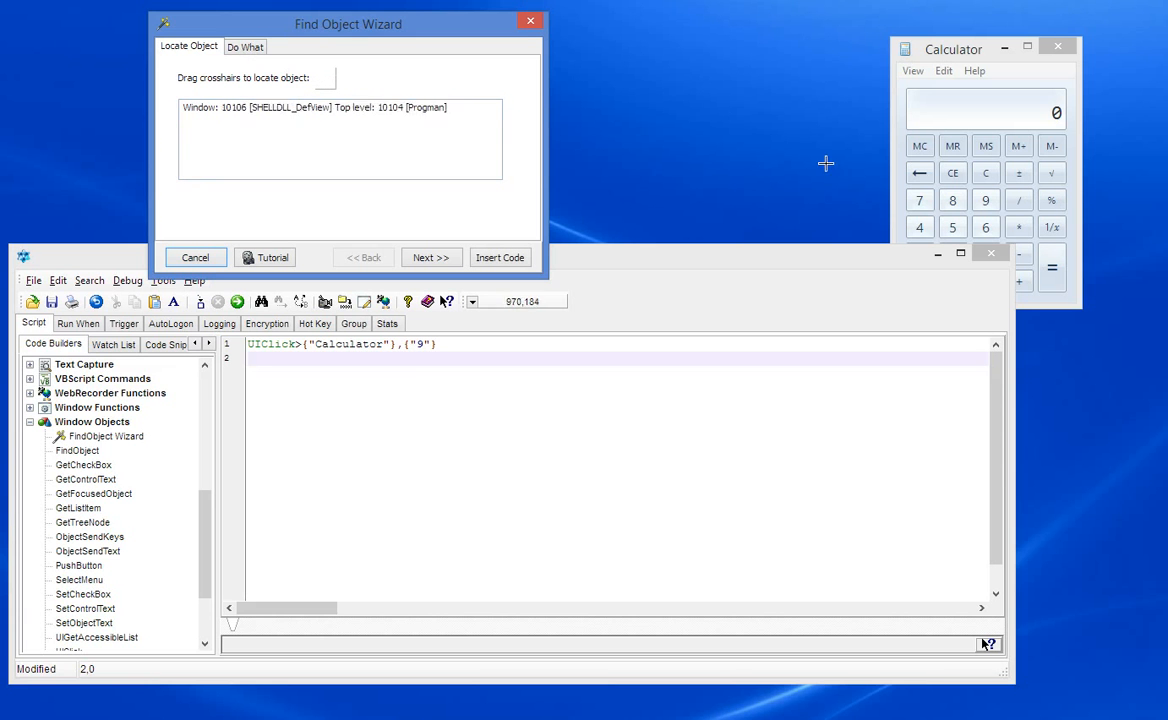
mouse_move(1020, 226)
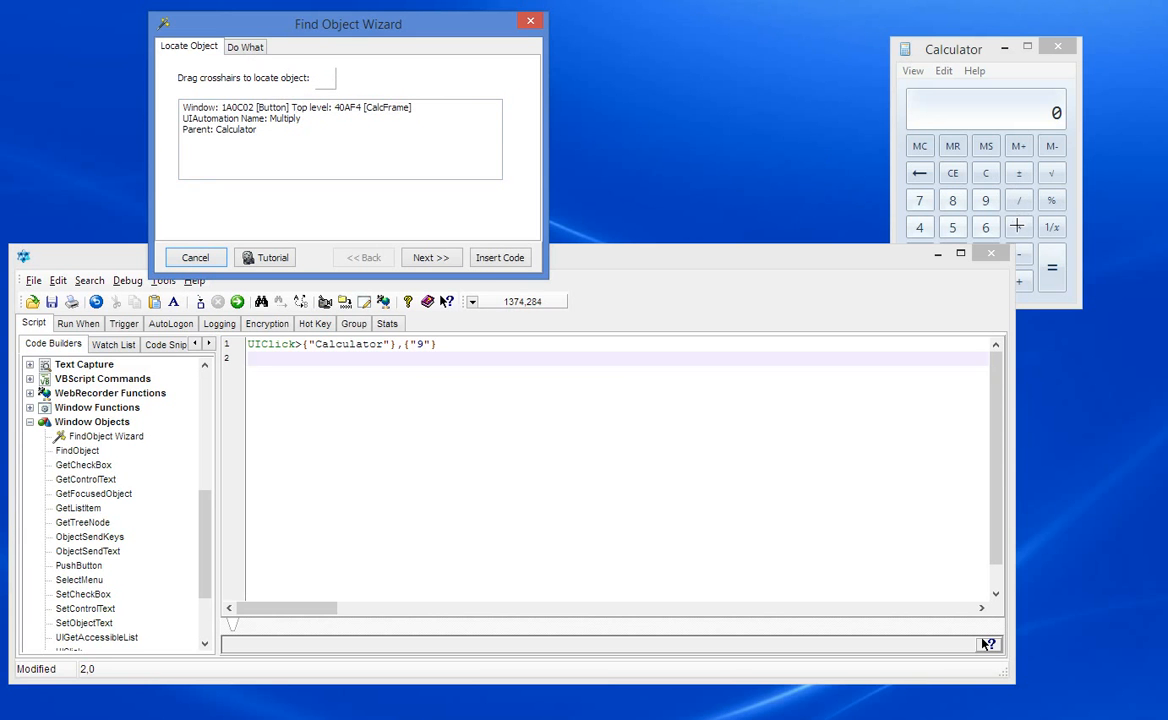
left_click(244, 48)
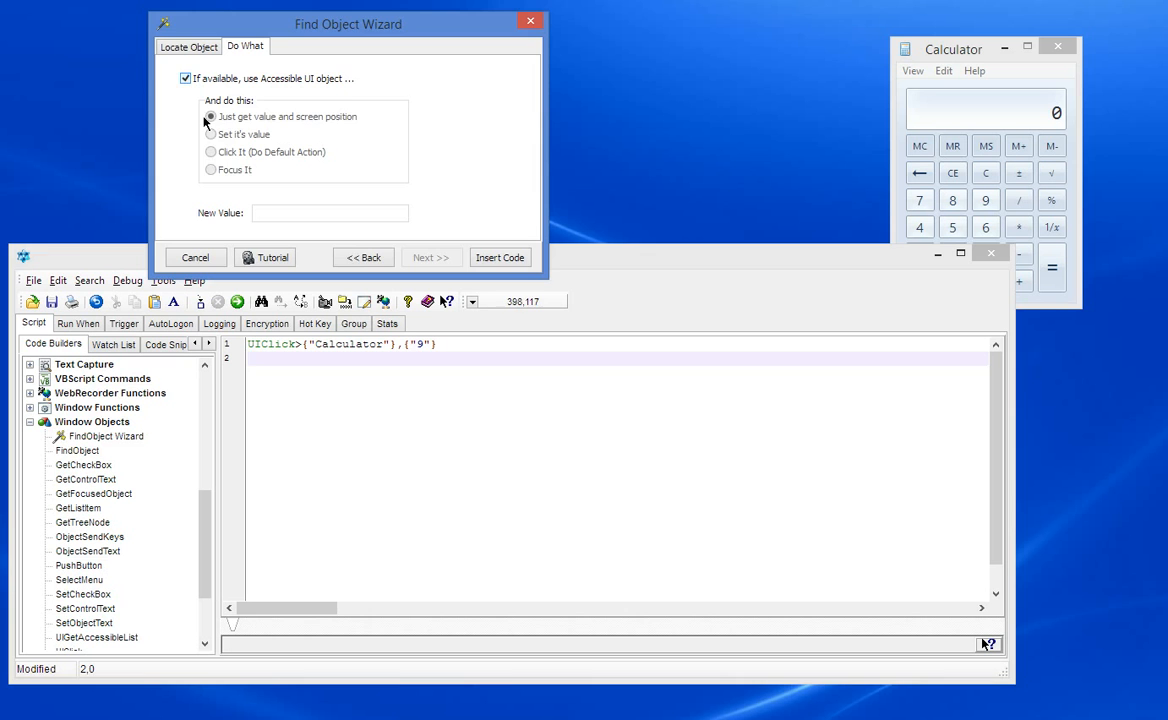
left_click(500, 256)
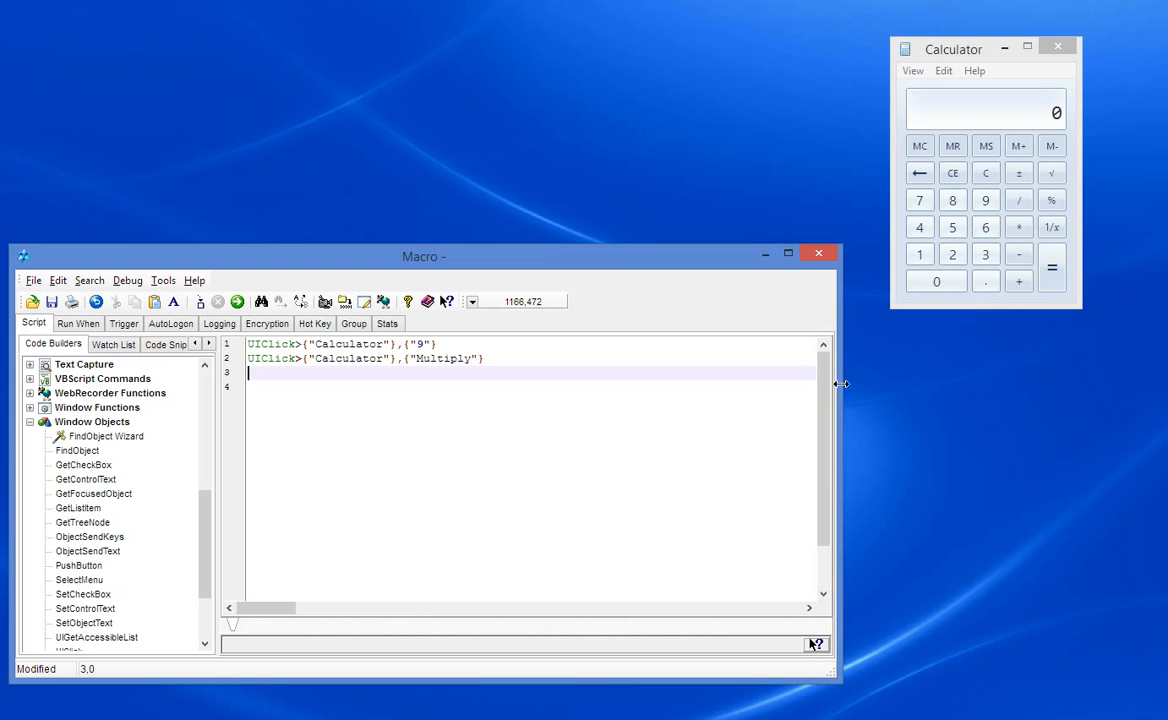
Insert a script line clicking Calculator's 5 button via its accessible UI object.
left_click(104, 436)
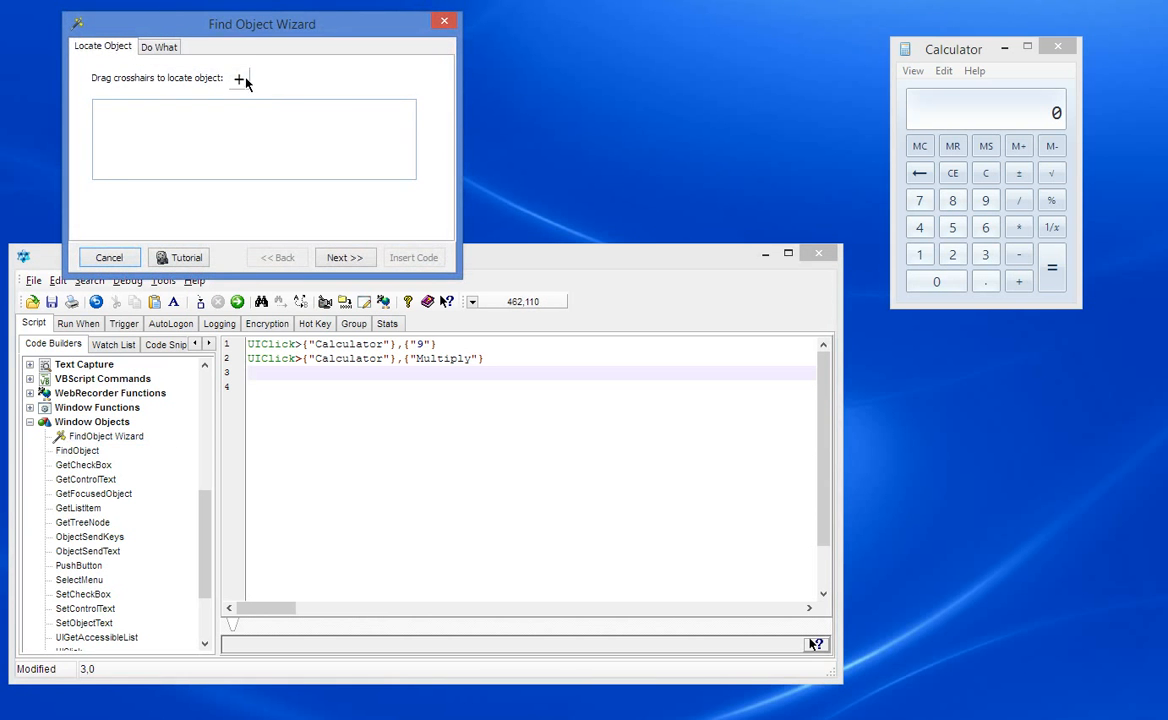
left_click_drag(240, 80, 952, 226)
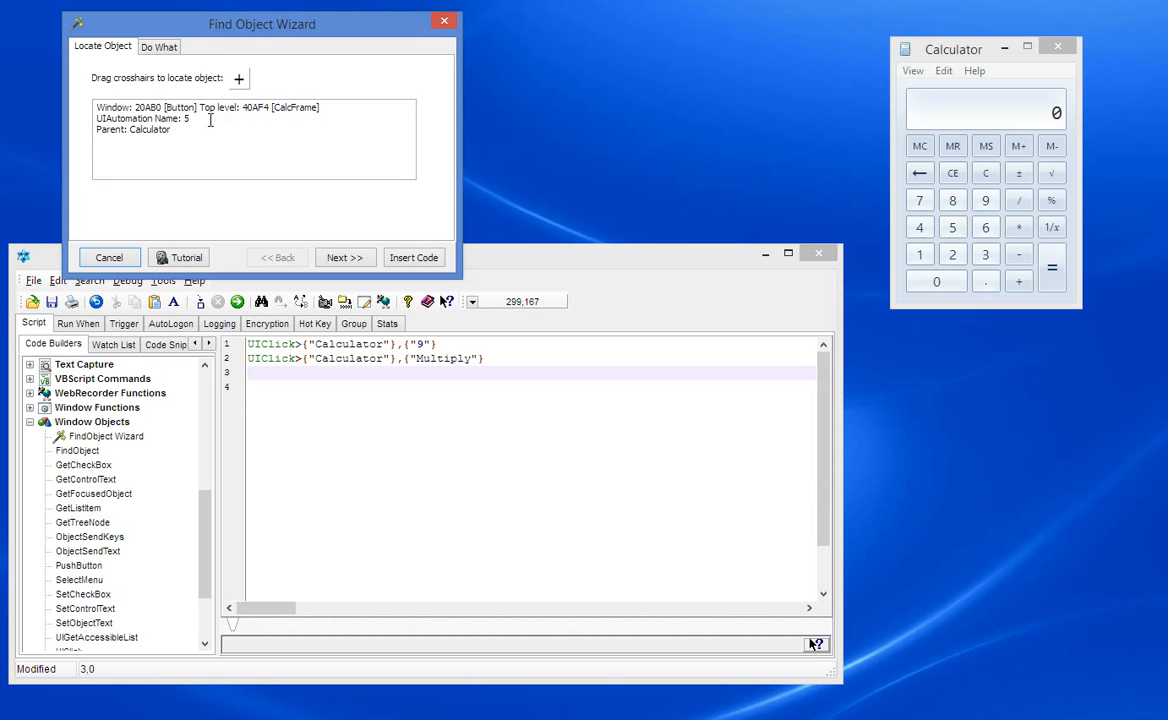
left_click(160, 48)
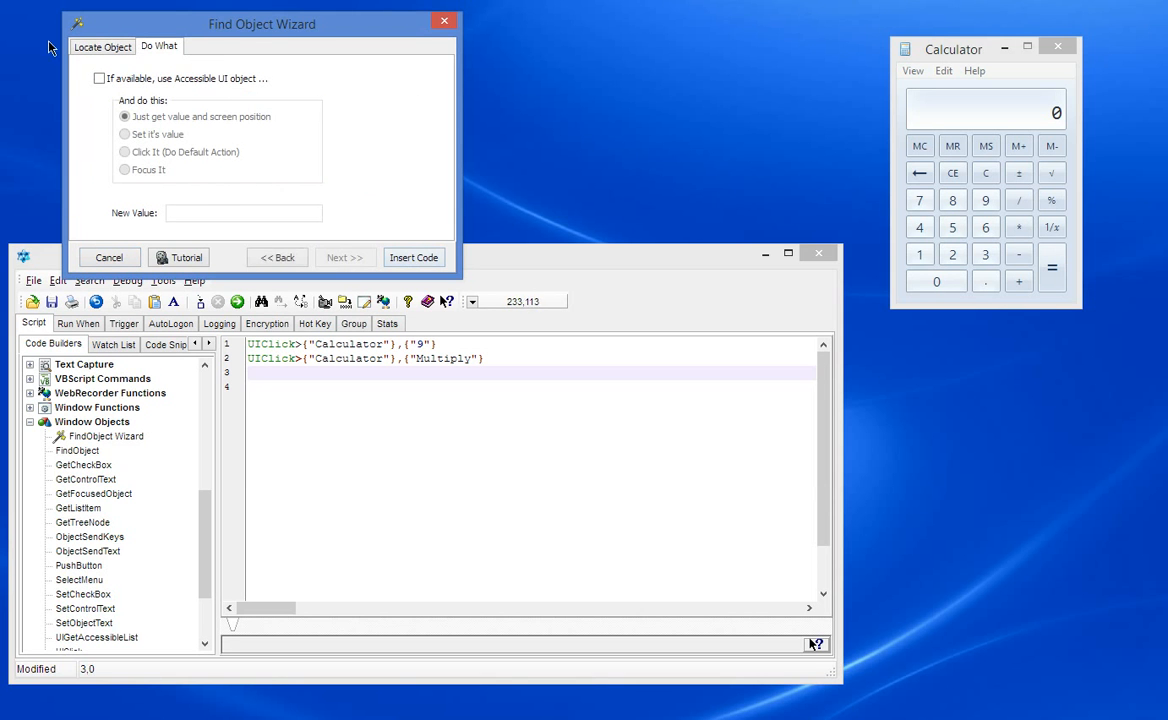
left_click(126, 152)
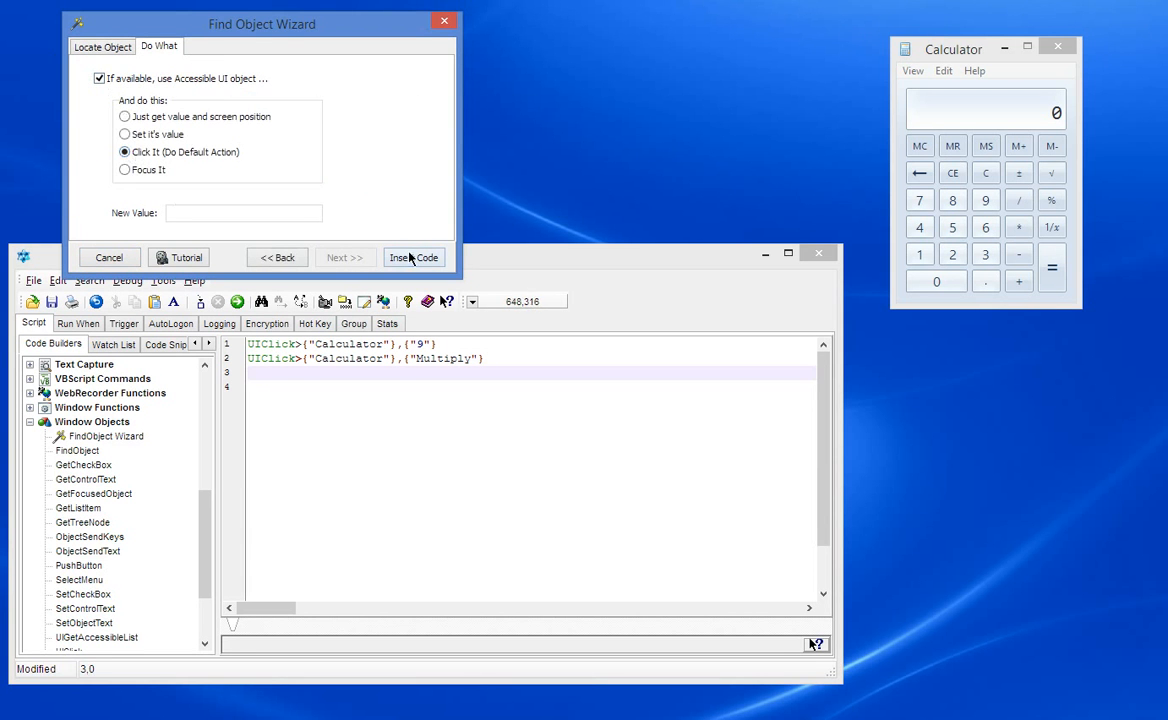
left_click(414, 256)
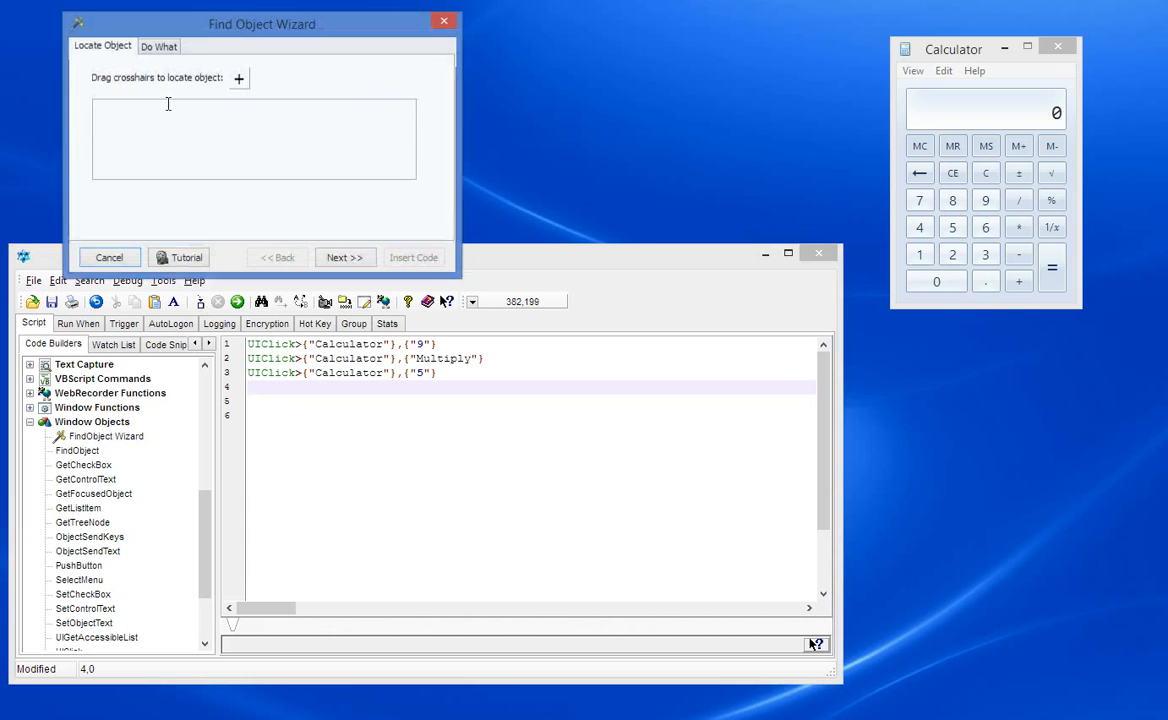
Target Calculator's Equals button and insert a line clicking it.
left_click_drag(238, 78, 1052, 268)
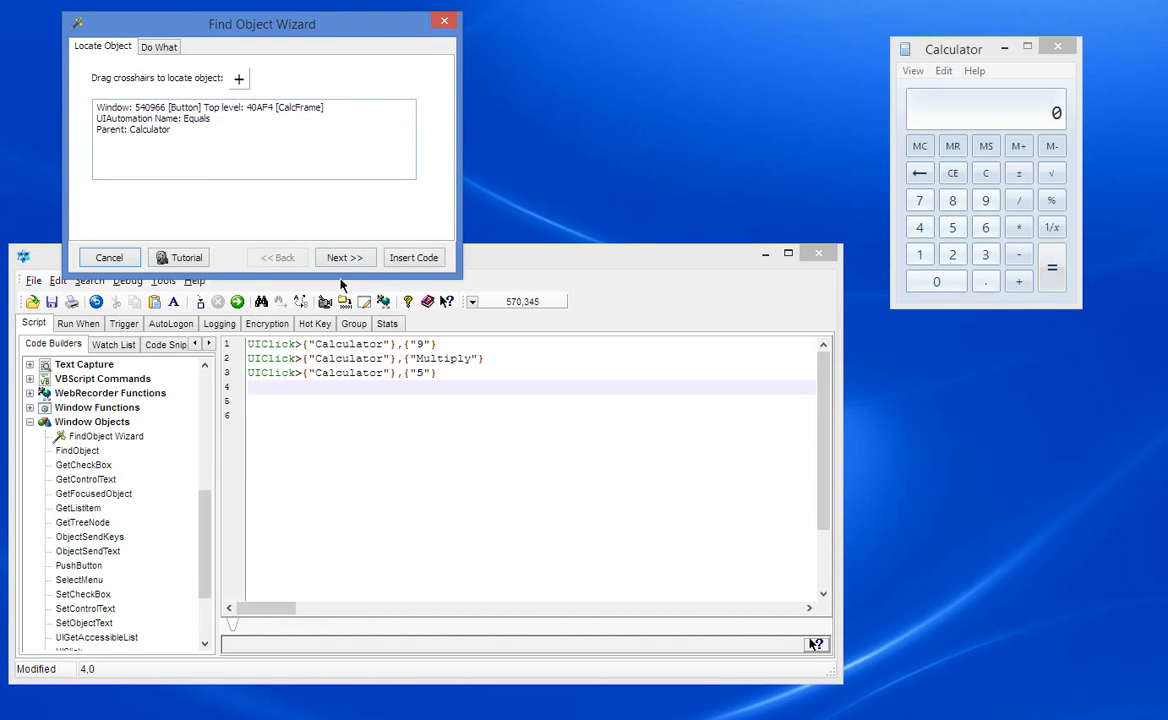
left_click(164, 50)
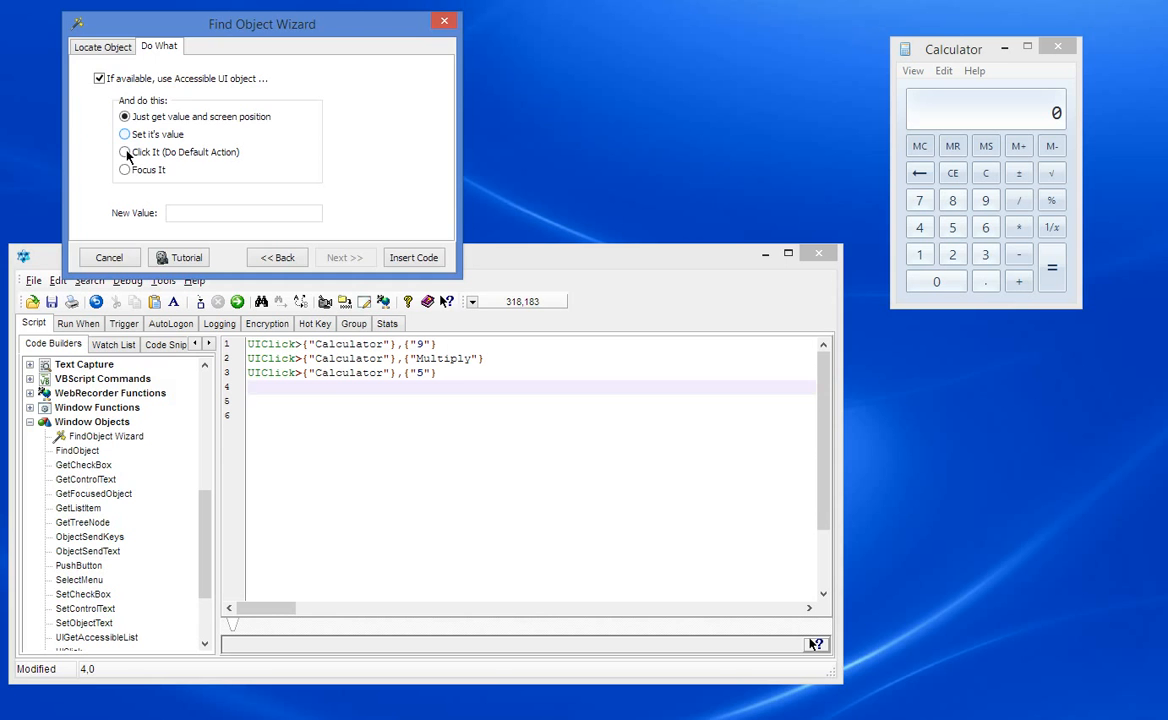
left_click(412, 256)
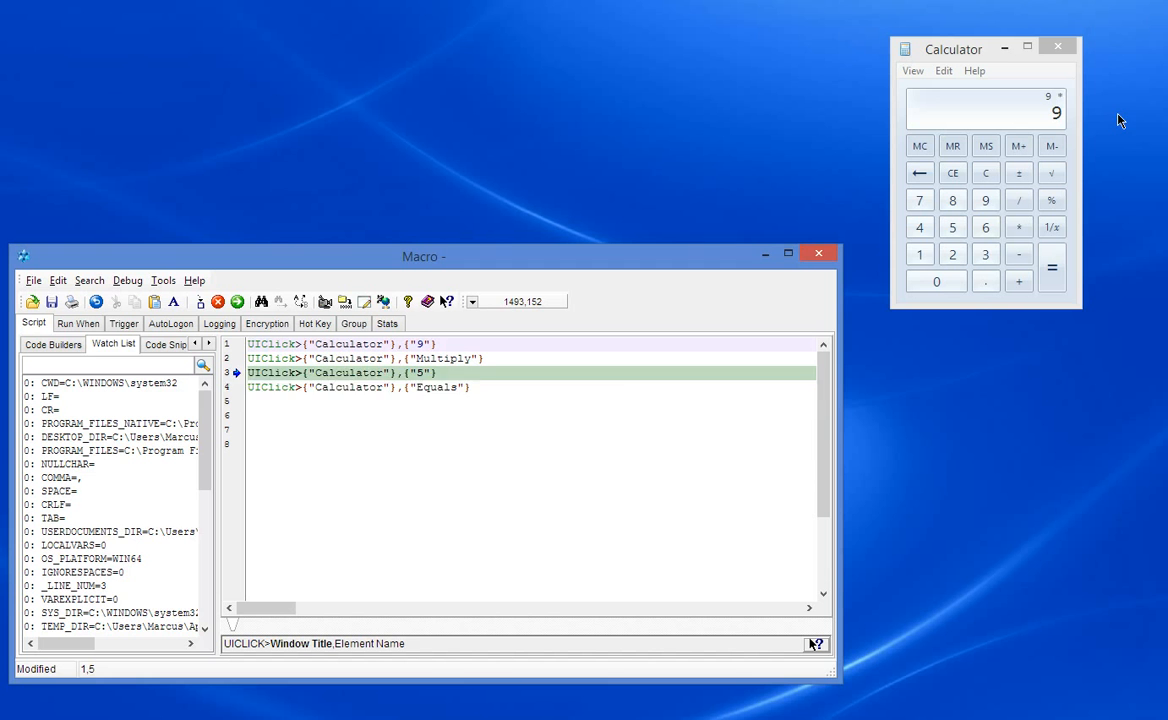
Expand the Window Objects code builders list alongside the Bing browser window.
left_click(236, 300)
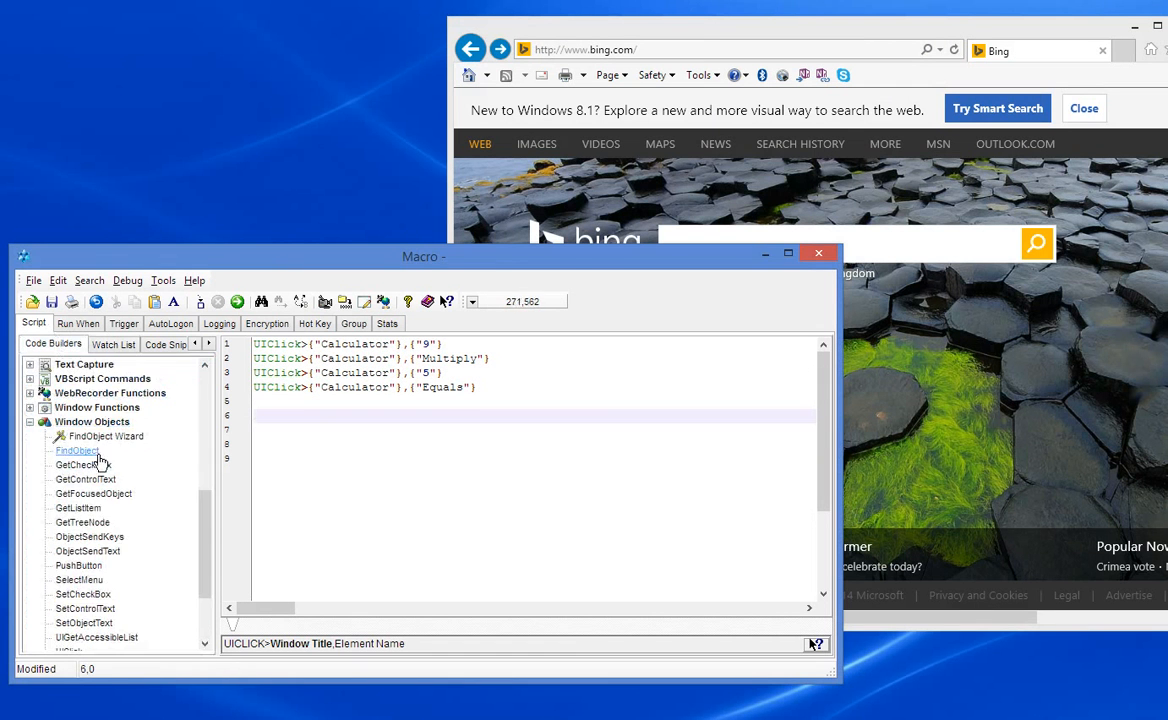
Insert a UISetValue line entering 'Macro Scheduler Forums' into Bing's search box.
left_click(76, 450)
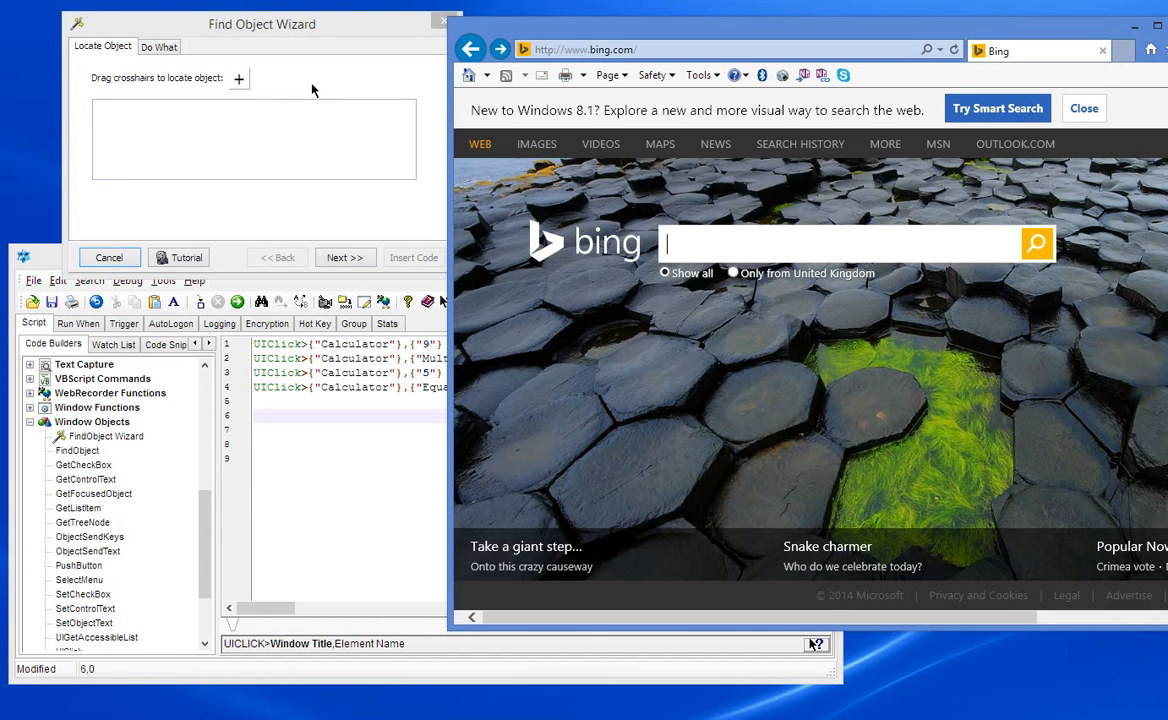
left_click_drag(238, 78, 740, 232)
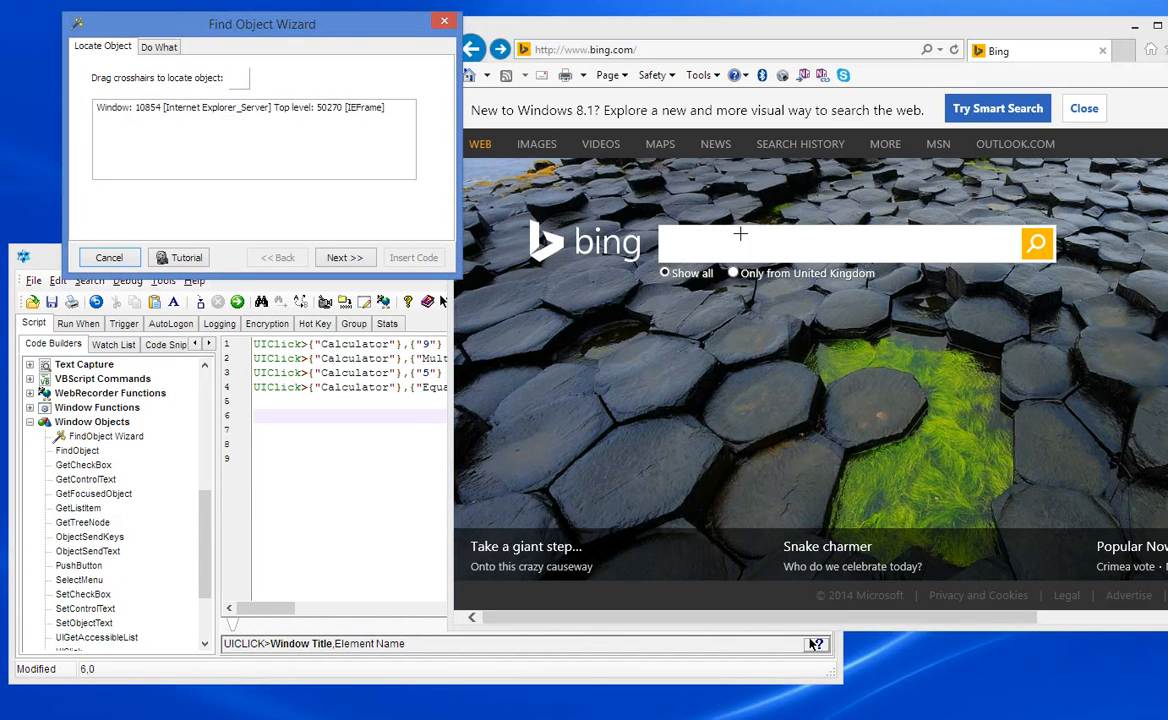
left_click_drag(238, 78, 740, 244)
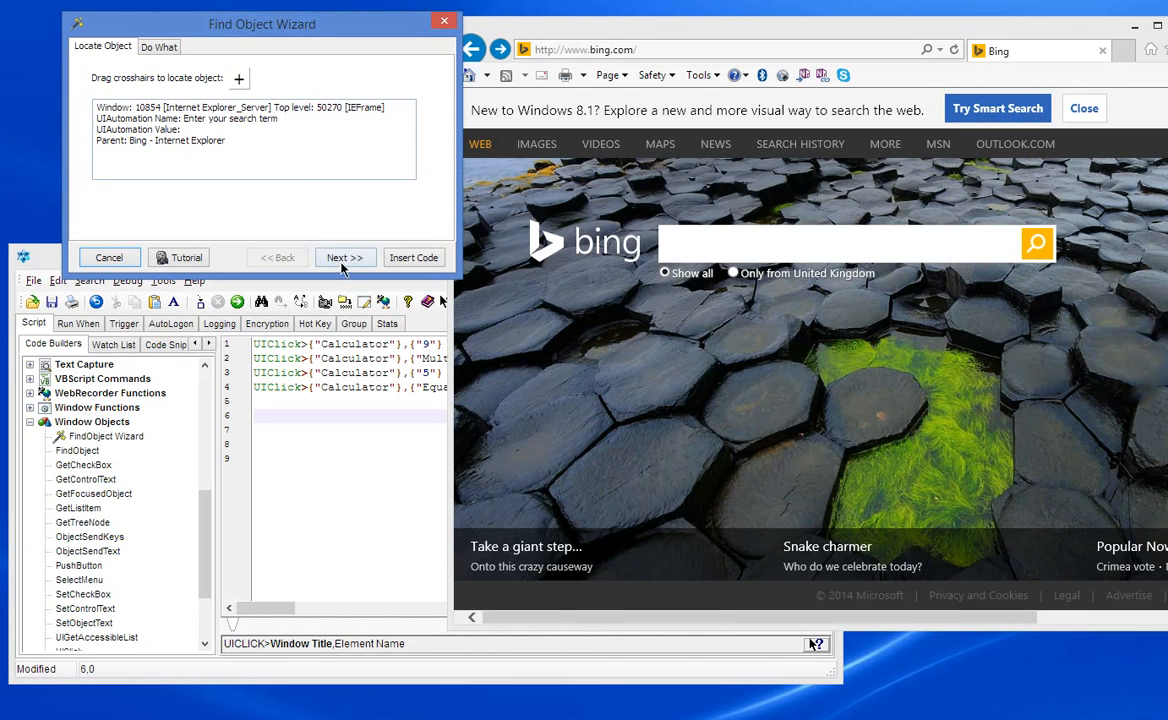
left_click(344, 256)
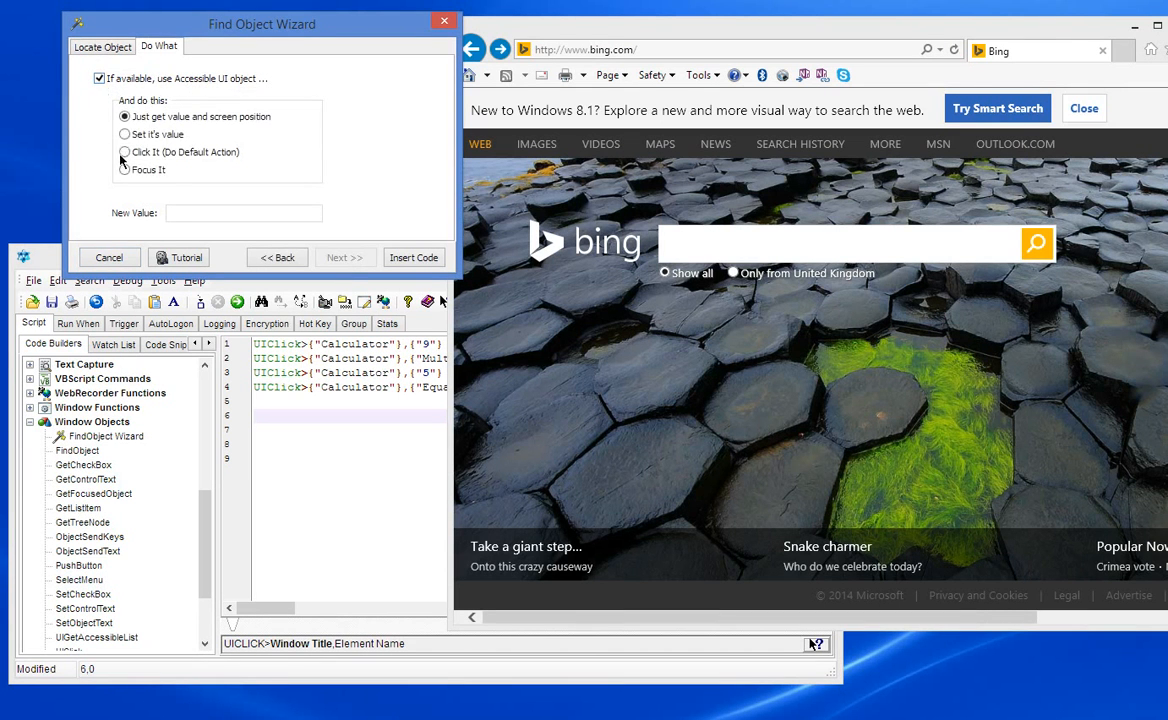
left_click(116, 132)
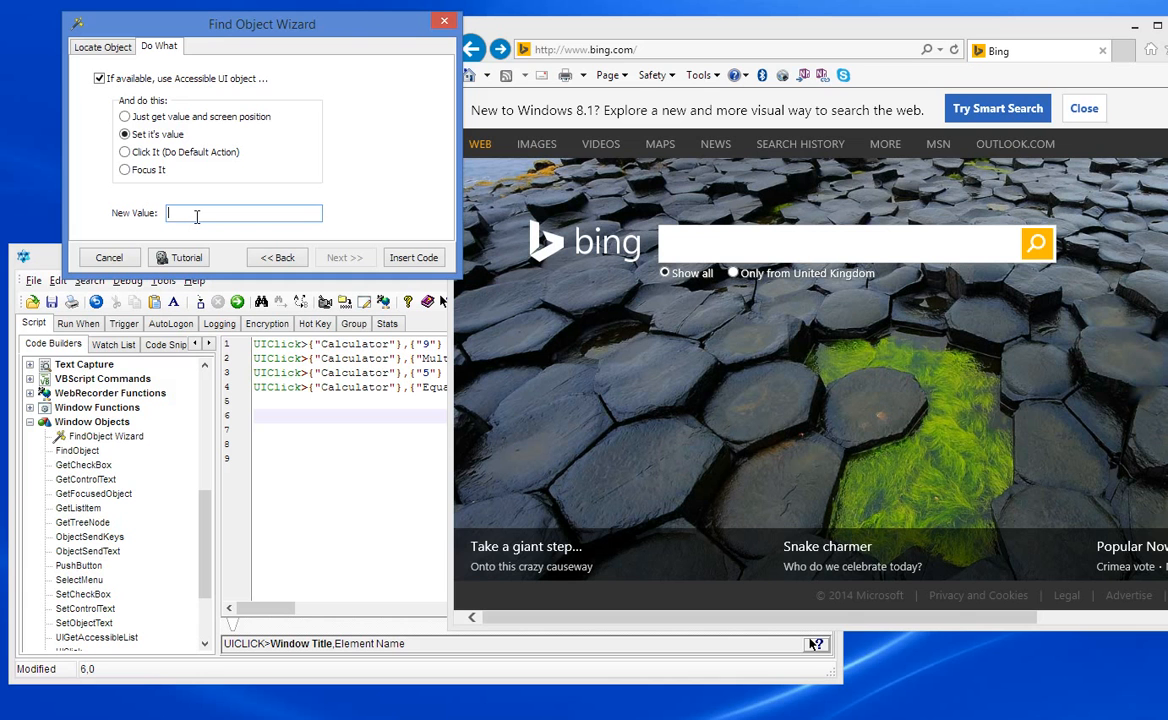
type("Macro Scheduler")
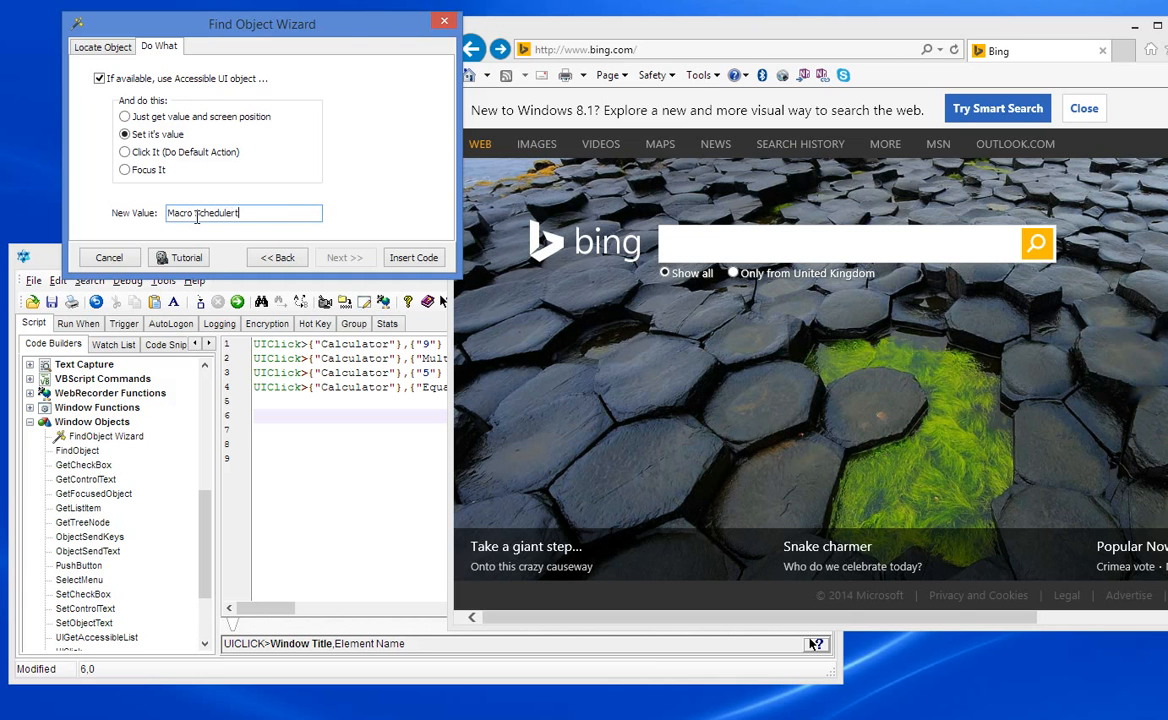
type("Macro Scheduler Forums")
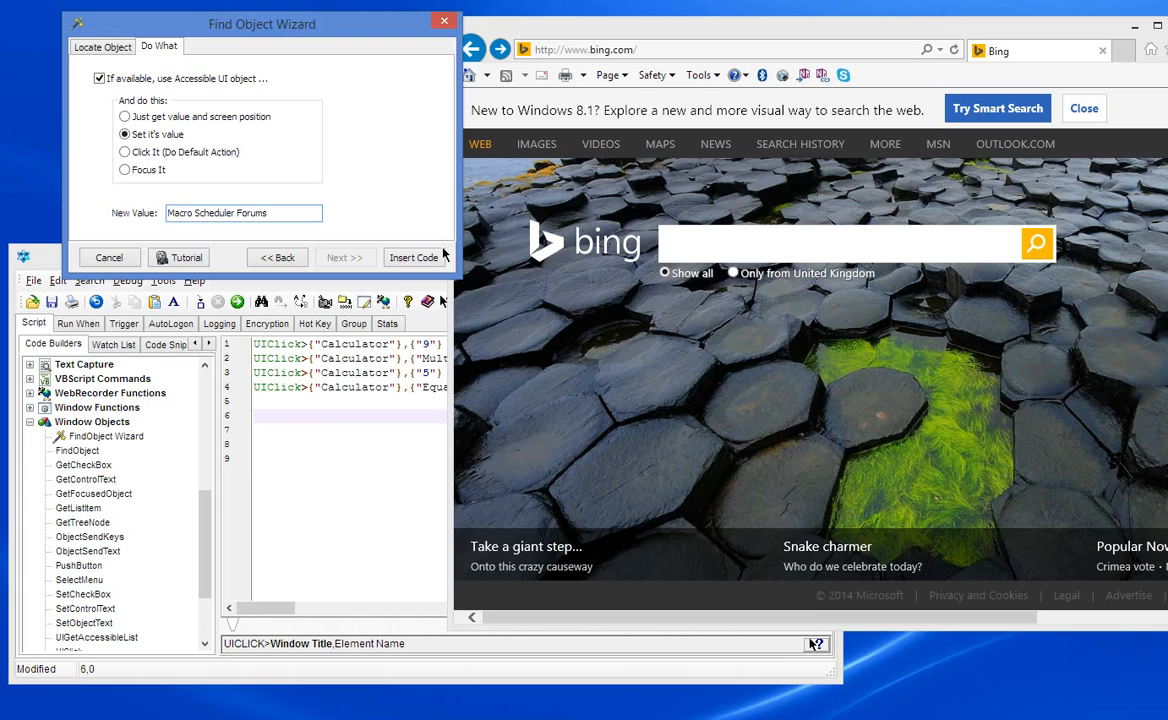
left_click(412, 256)
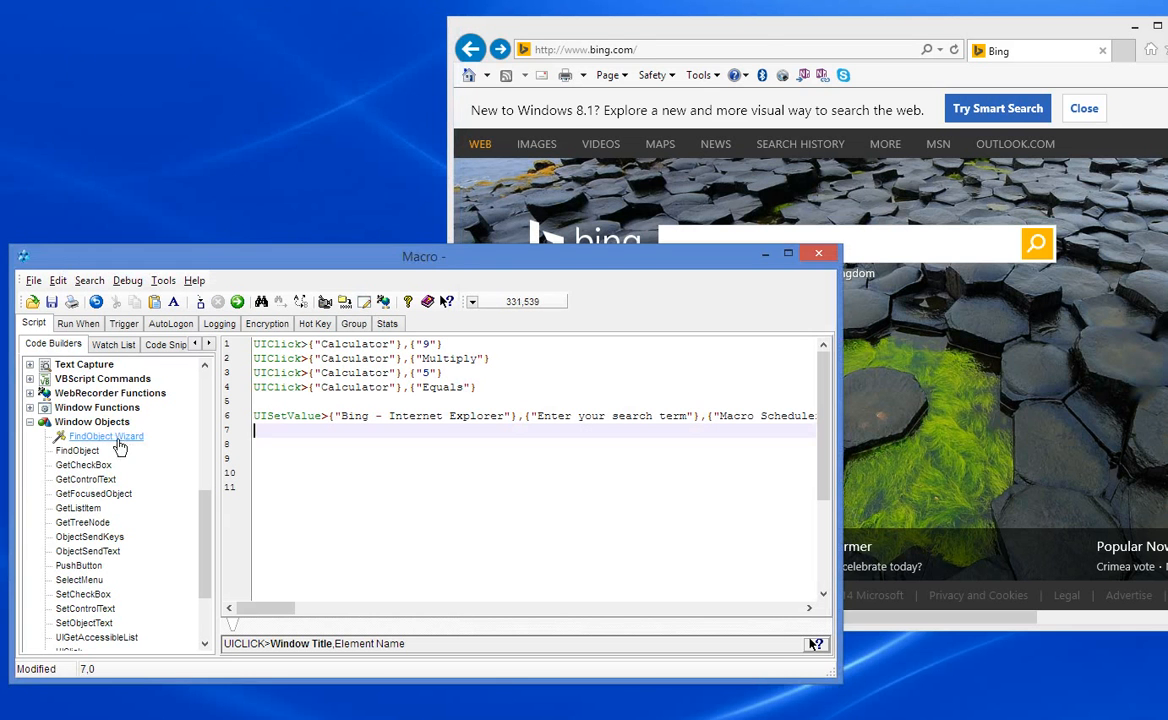
Insert a UIClick line for Bing's Search button using its accessible UI object.
left_click(104, 436)
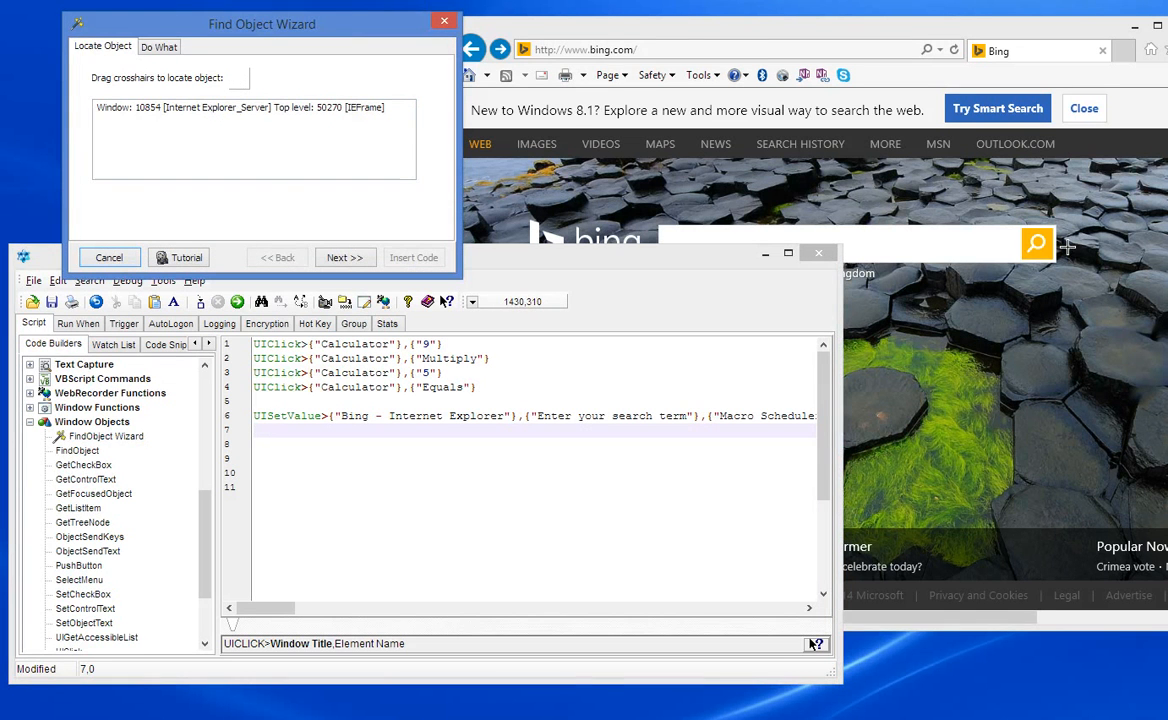
left_click(160, 46)
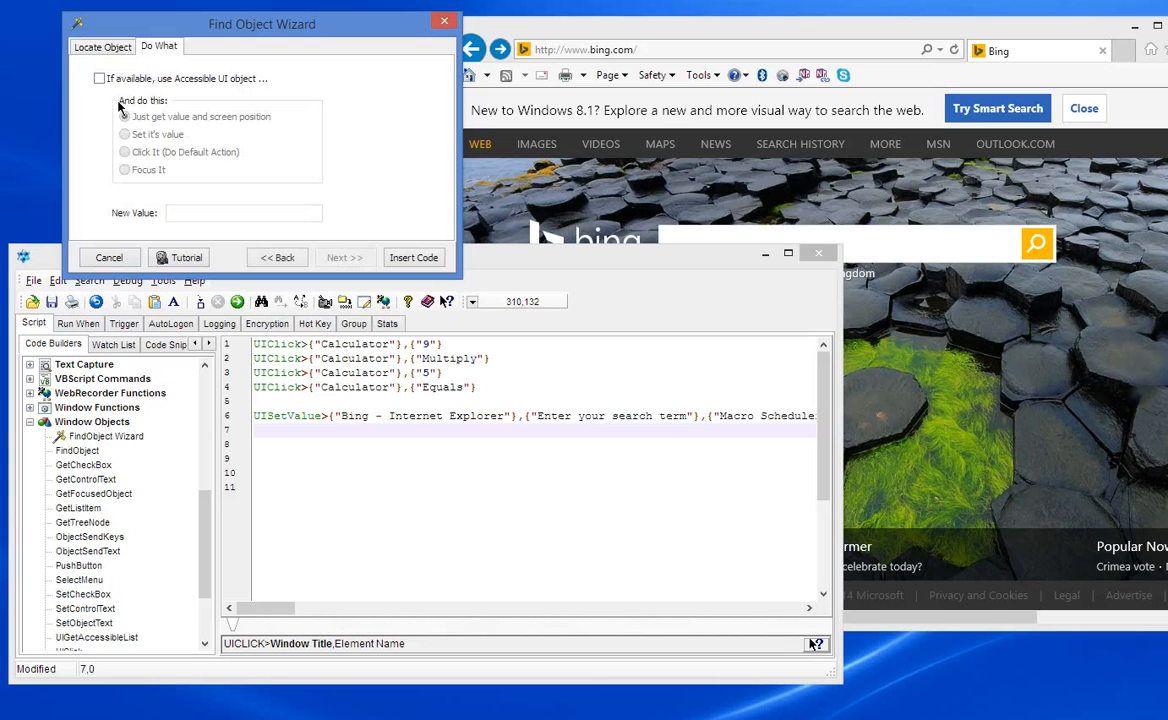
left_click(124, 152)
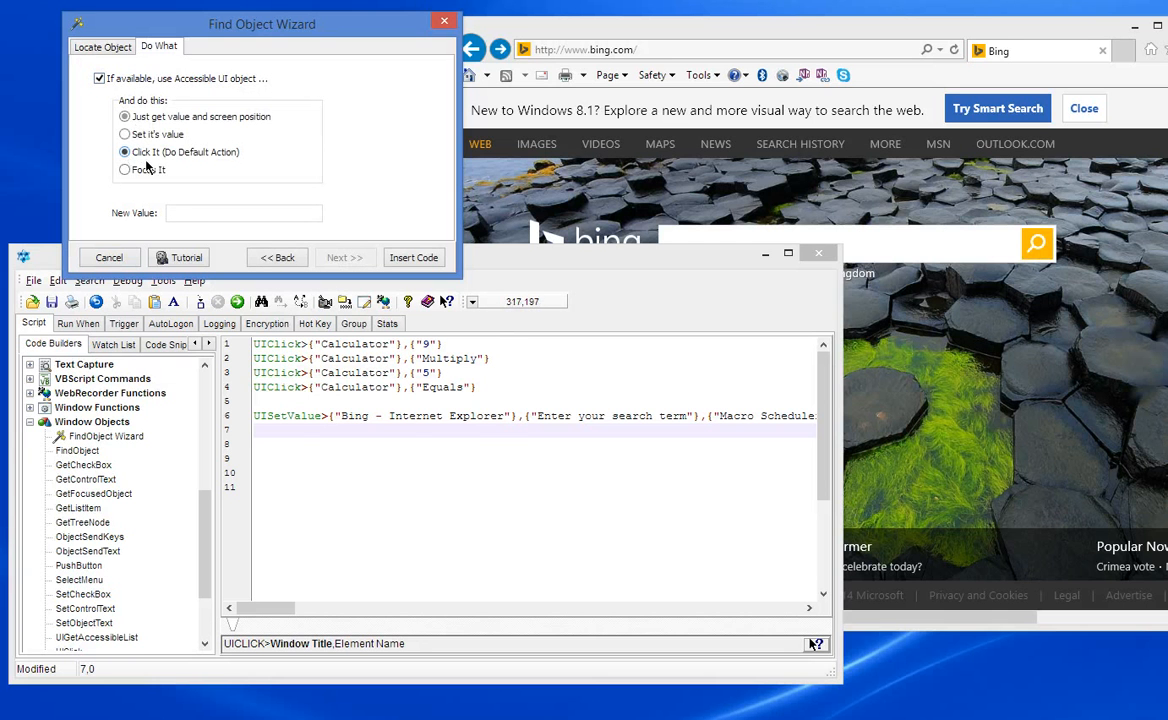
left_click(414, 256)
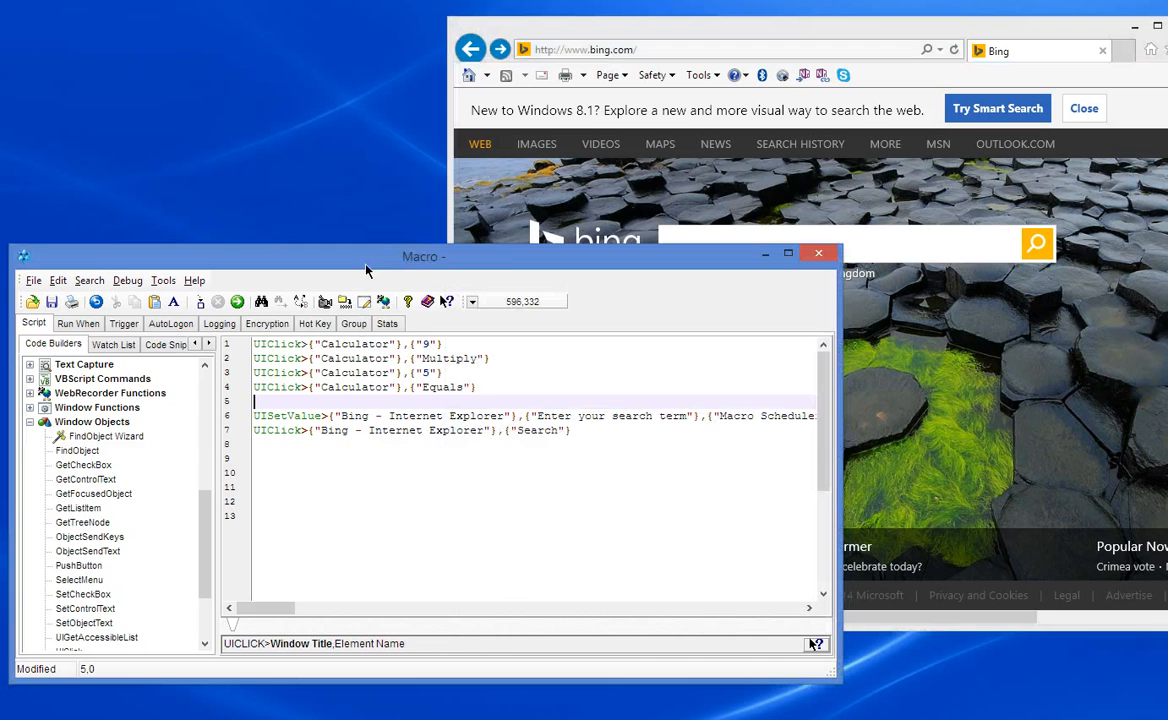
Move the macro editor window higher before running the Calculator 9 × 5 = script.
left_click_drag(420, 256, 420, 336)
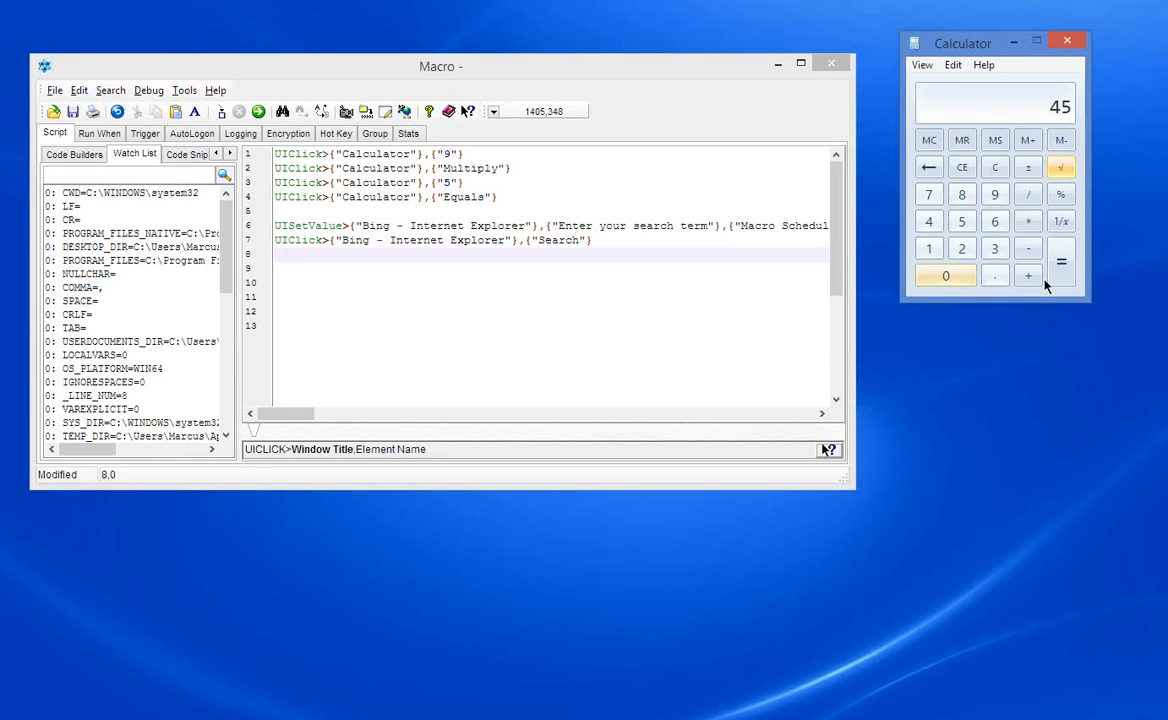
Locate Calculator's result display in the wizard and proceed to its action choices.
left_click(994, 168)
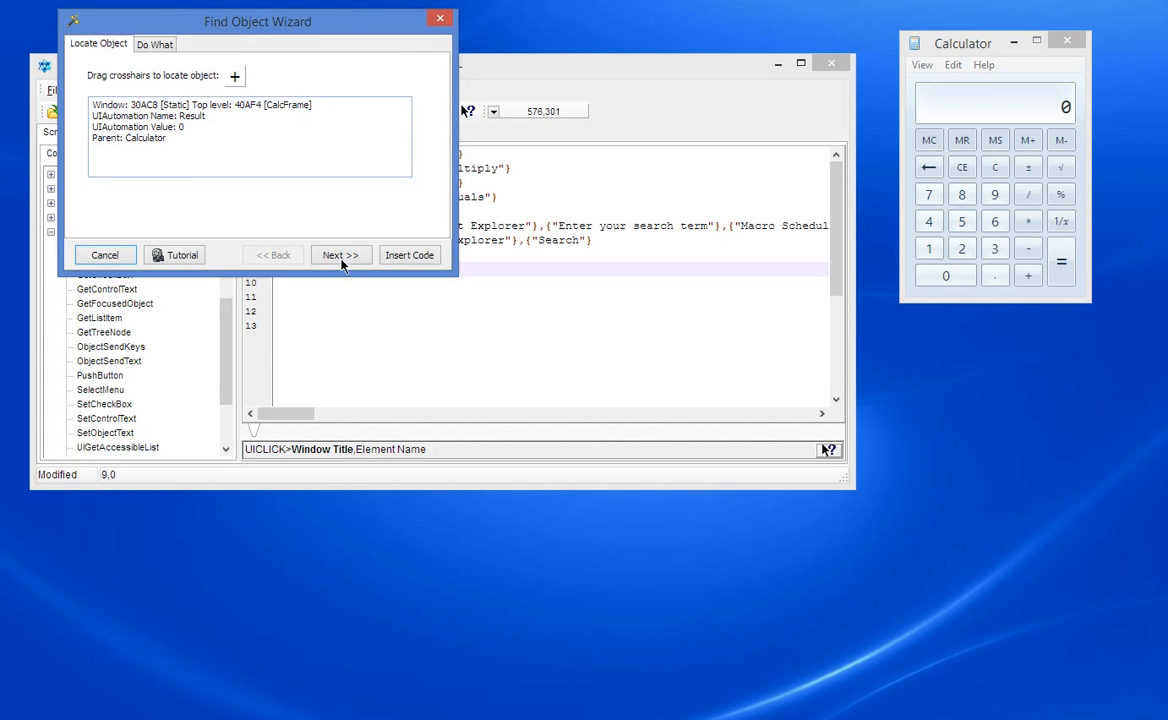
left_click(340, 256)
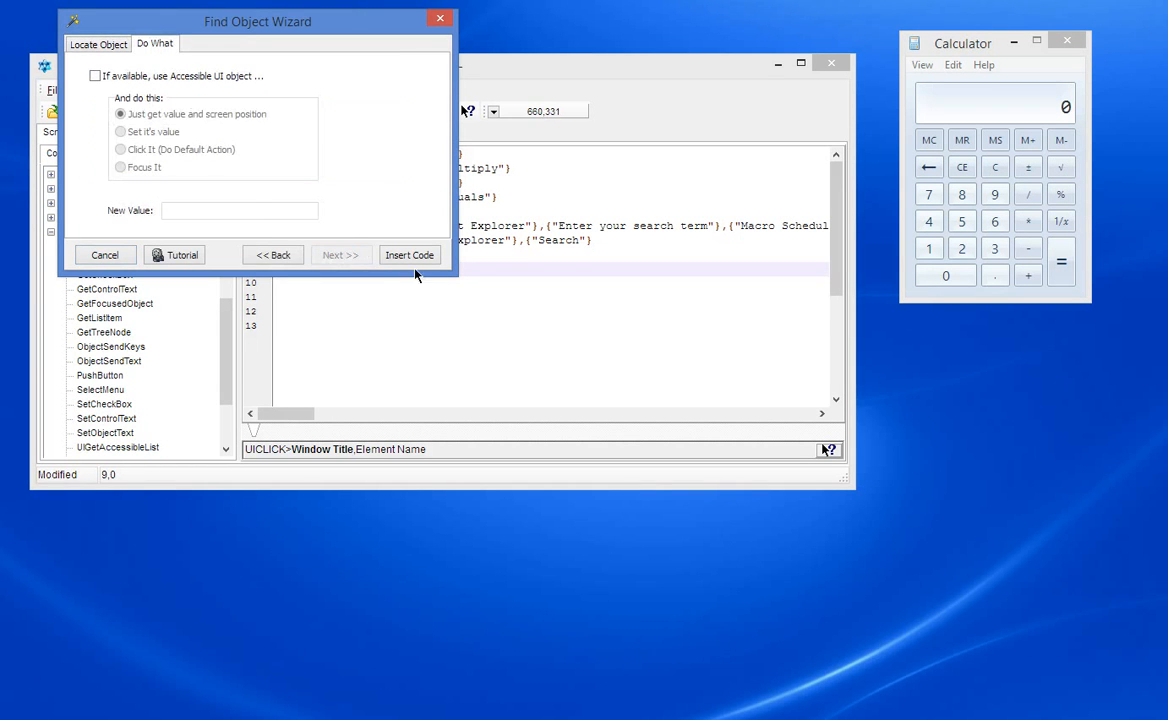